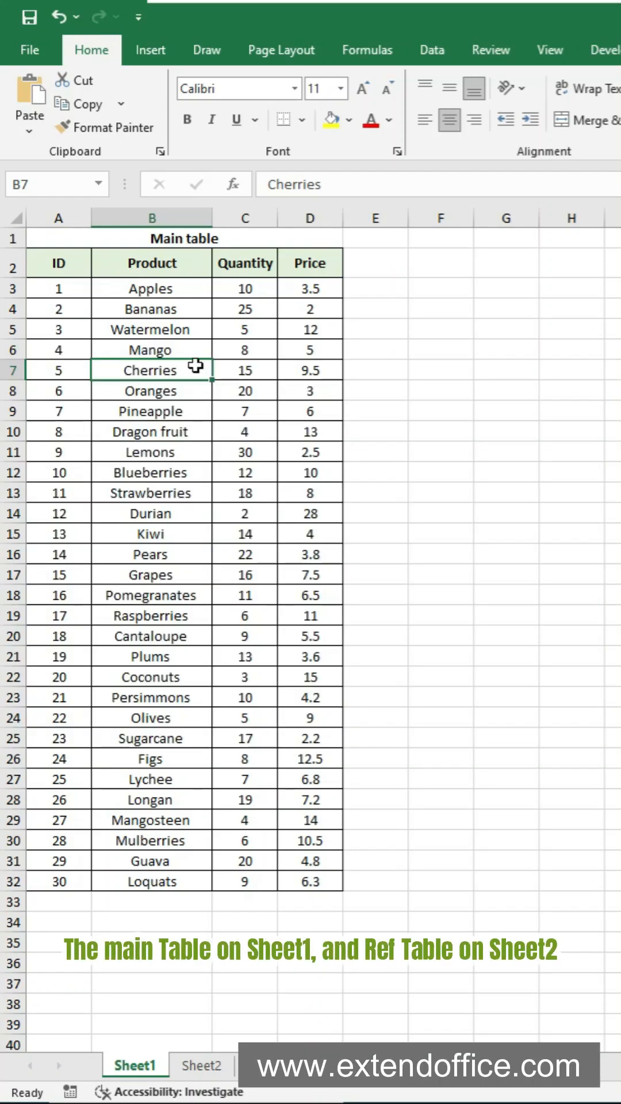
Show the reference table on Sheet2
left_click(200, 1063)
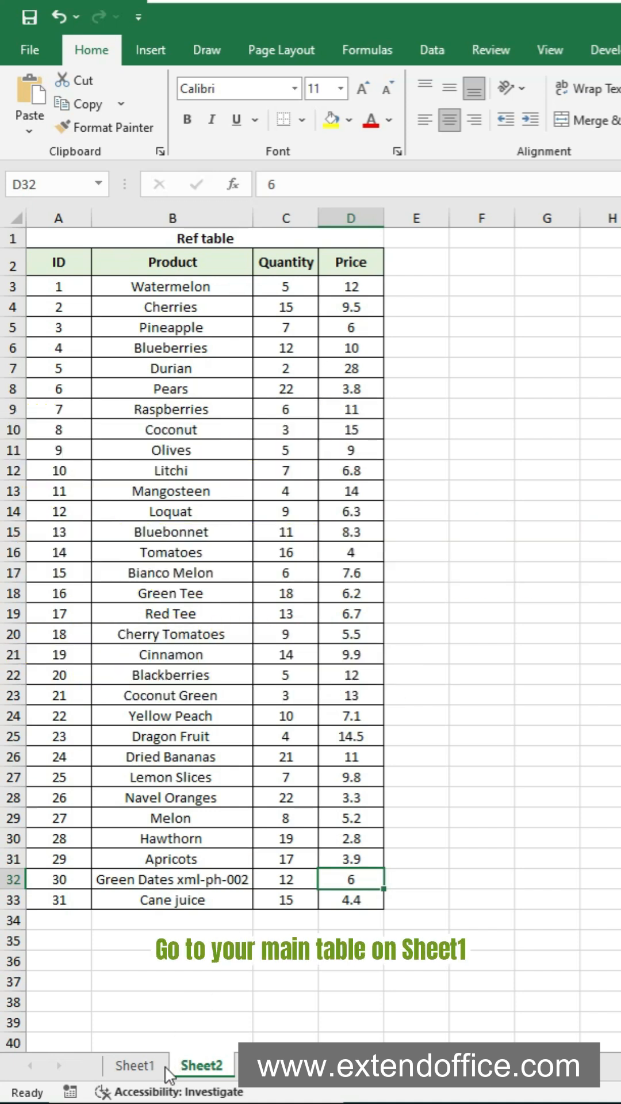
On Sheet1, select the Product, Quantity and Price columns from B2 down to row 32
left_click(135, 1065)
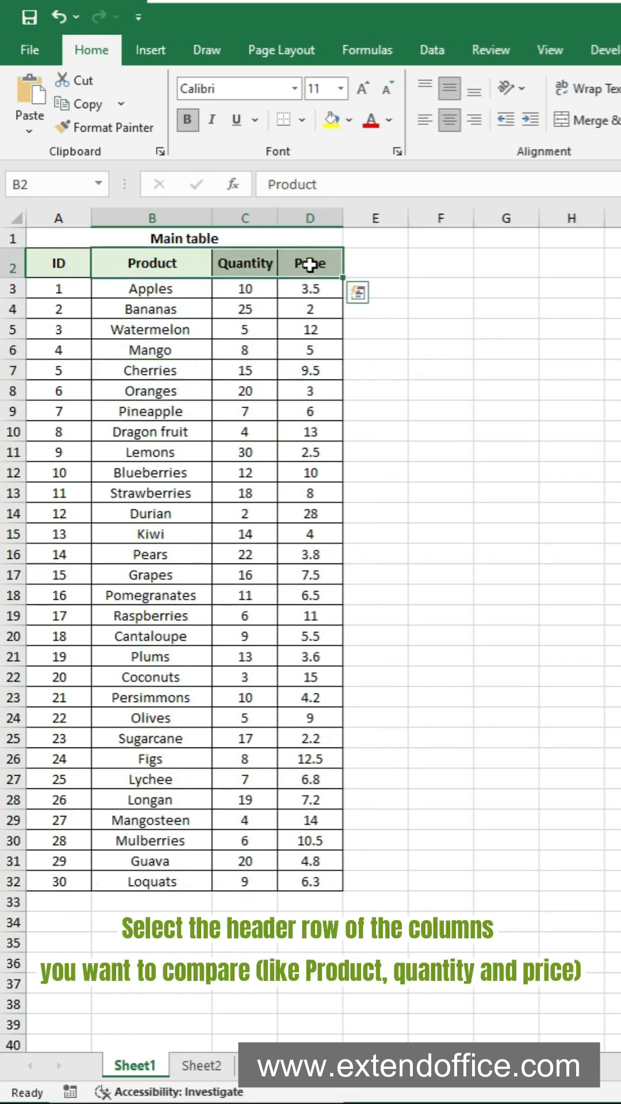
key("ctrl+shift+down")
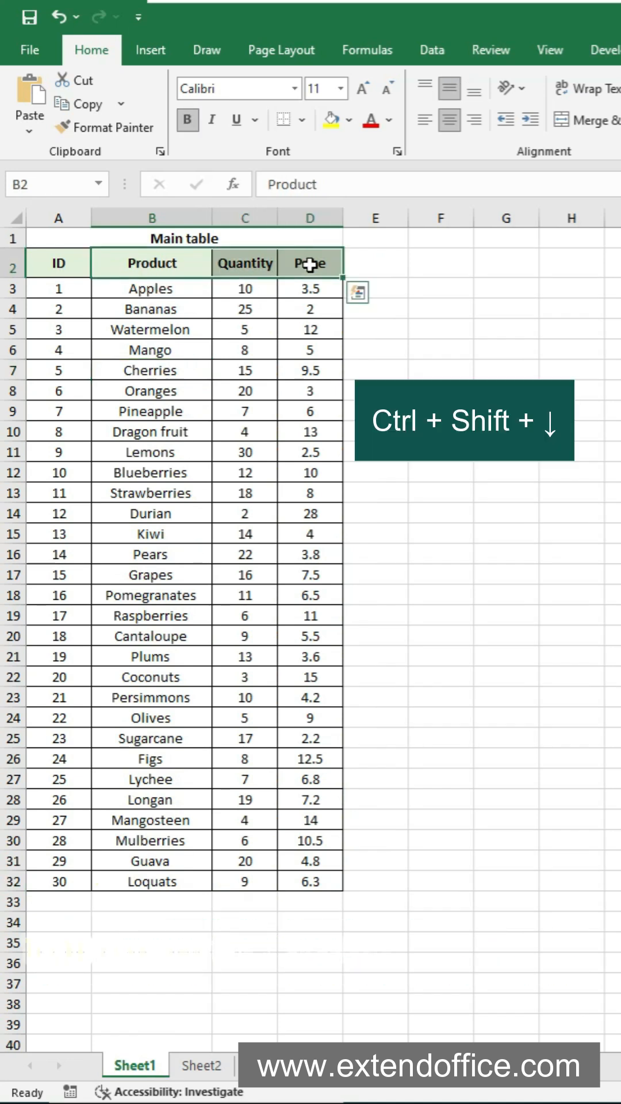
key("ctrl+shift+down")
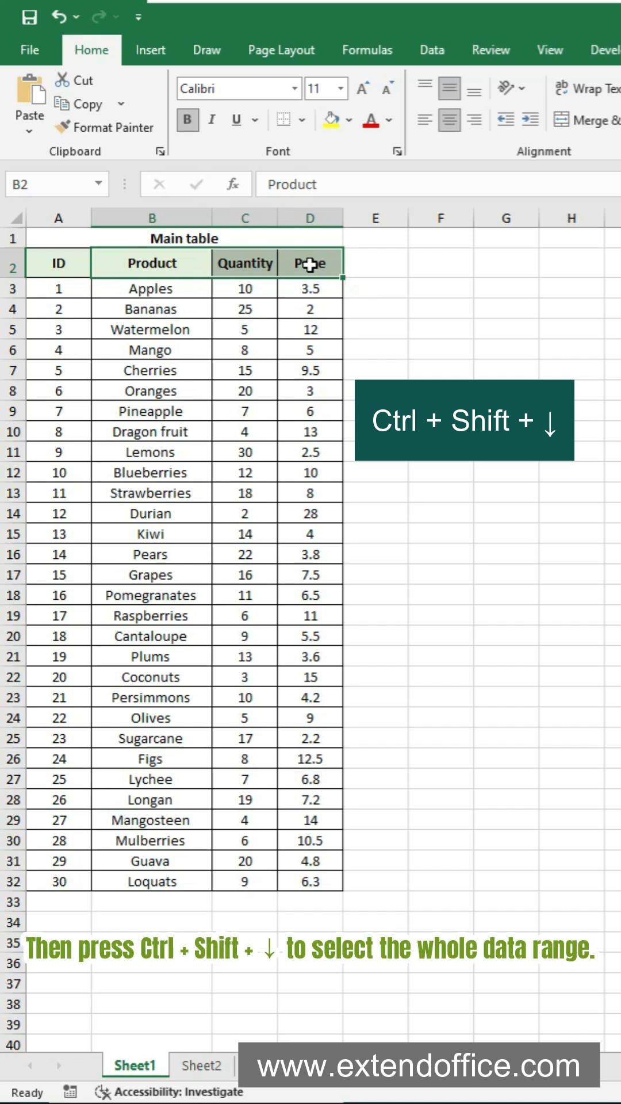
key("ctrl+shift+down")
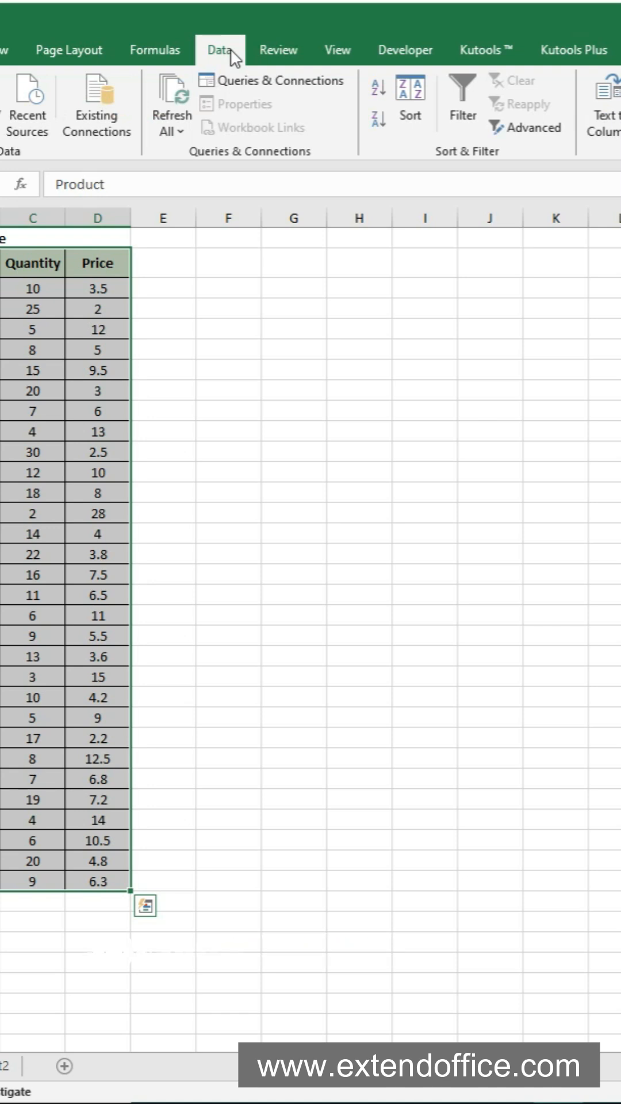
Open Advanced Filter on B2:D32, set to 'Filter the list, in-place'
left_click(525, 128)
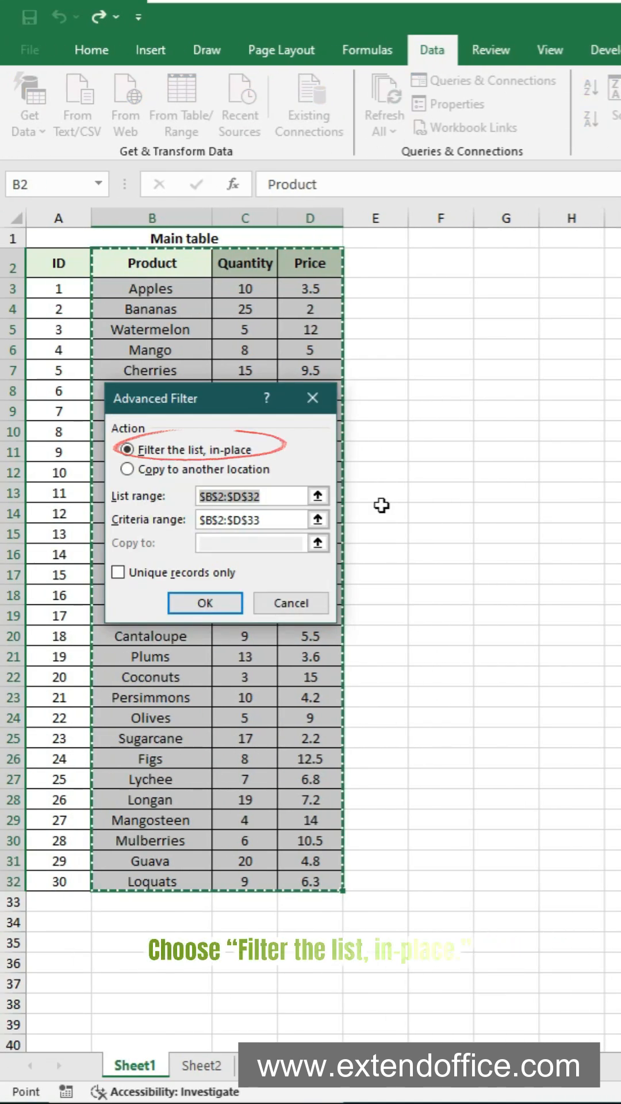
left_click(128, 449)
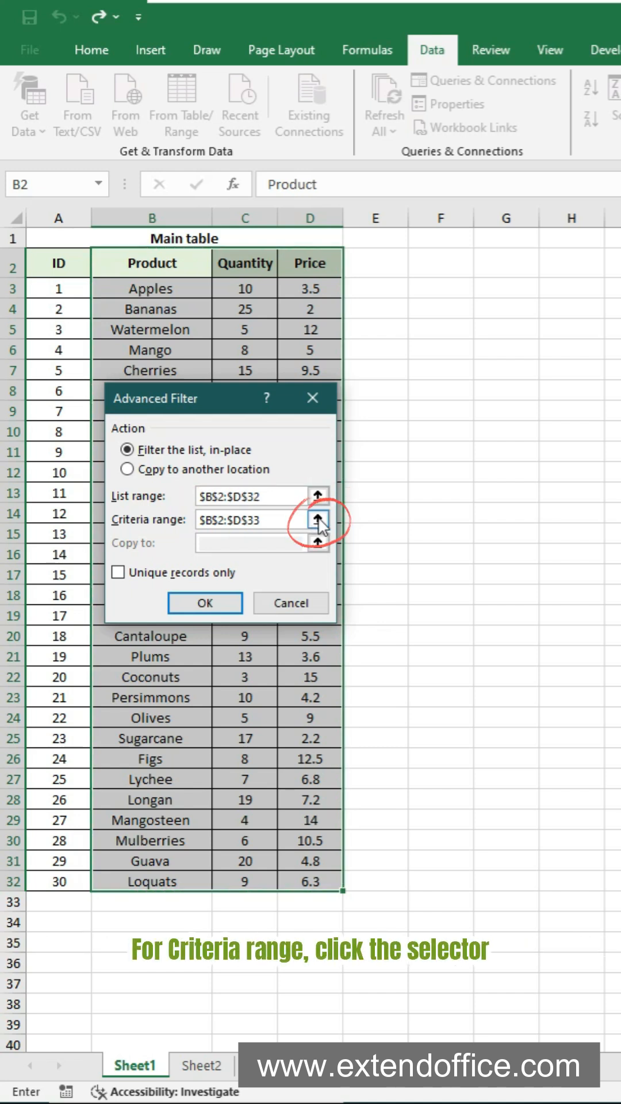
Use Sheet2's B2:D33 as criteria to filter the main table to 9 matching rows
left_click(316, 520)
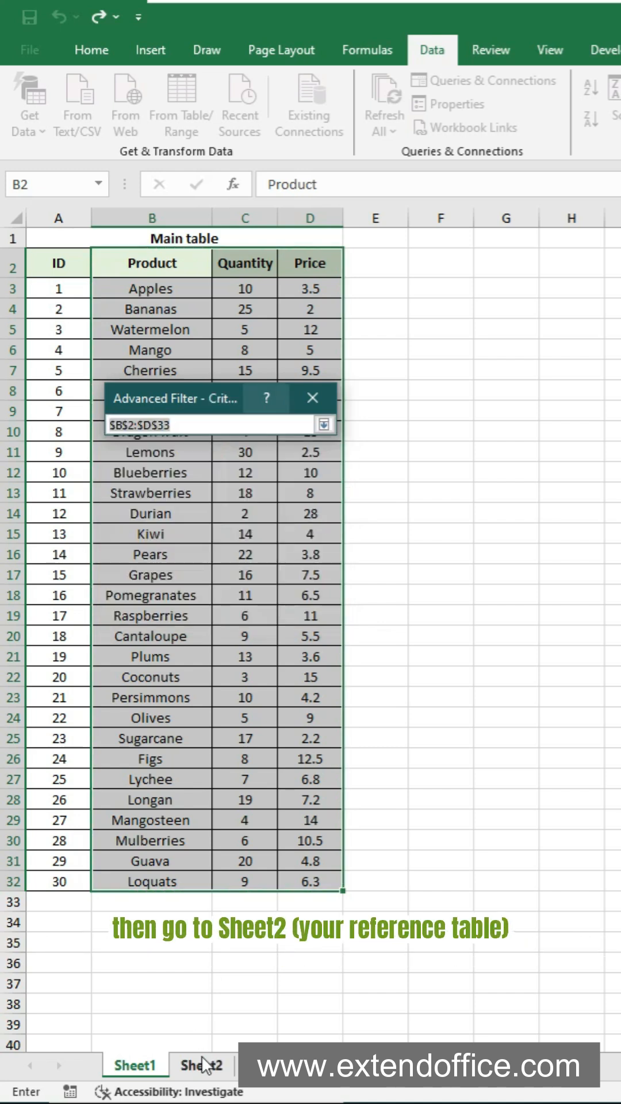
left_click(200, 1064)
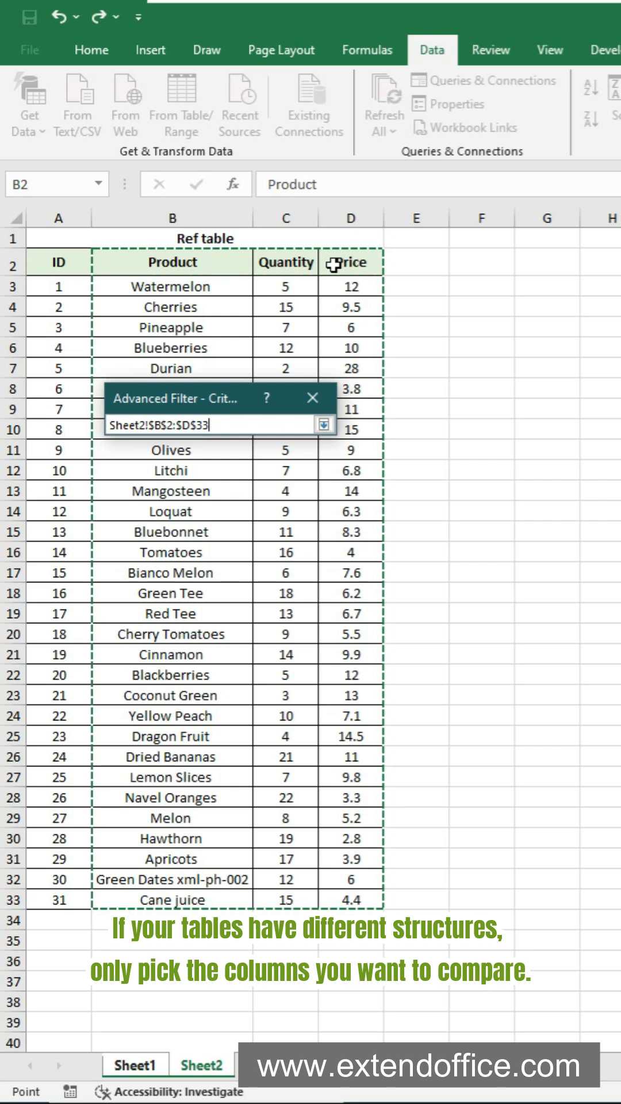
key("Enter")
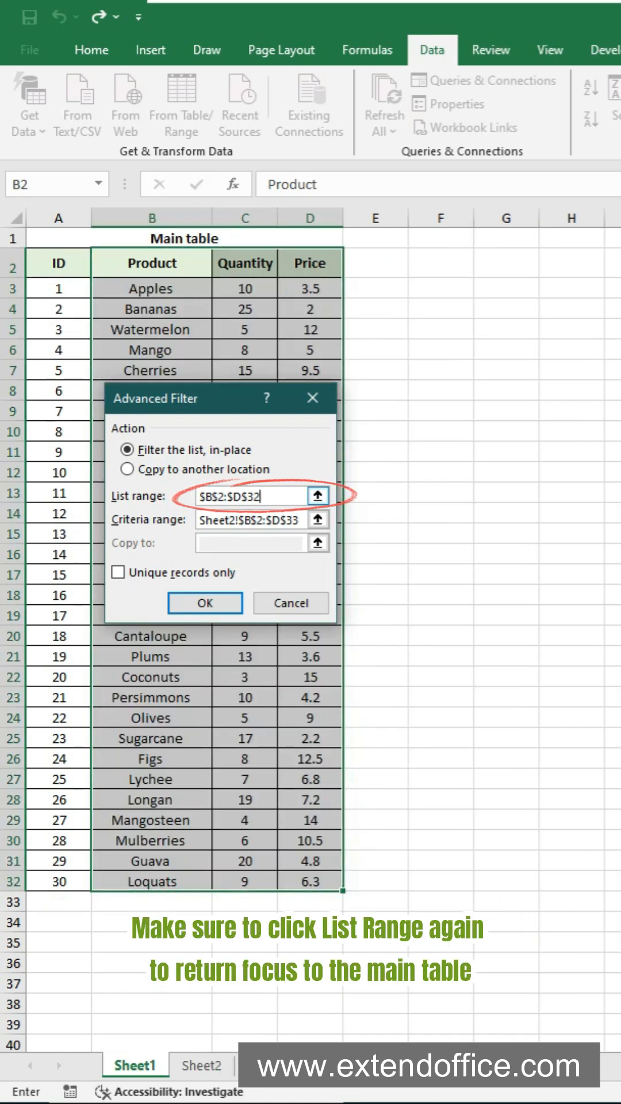
left_click(205, 603)
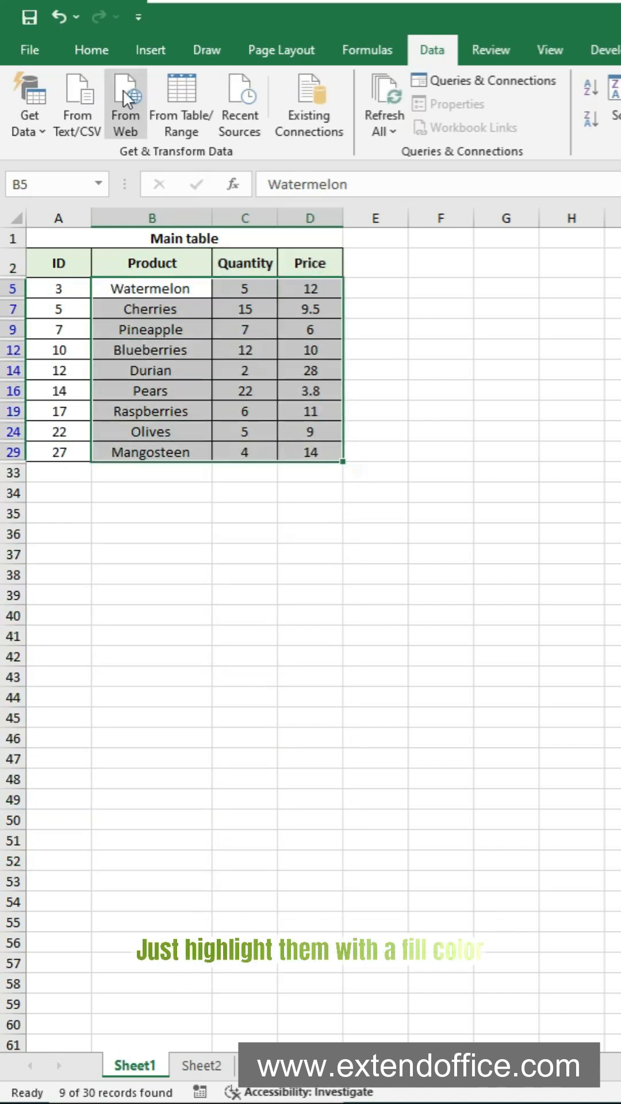
Fill the 9 filtered rows yellow, then clear the filter to show all 30 rows
left_click(144, 119)
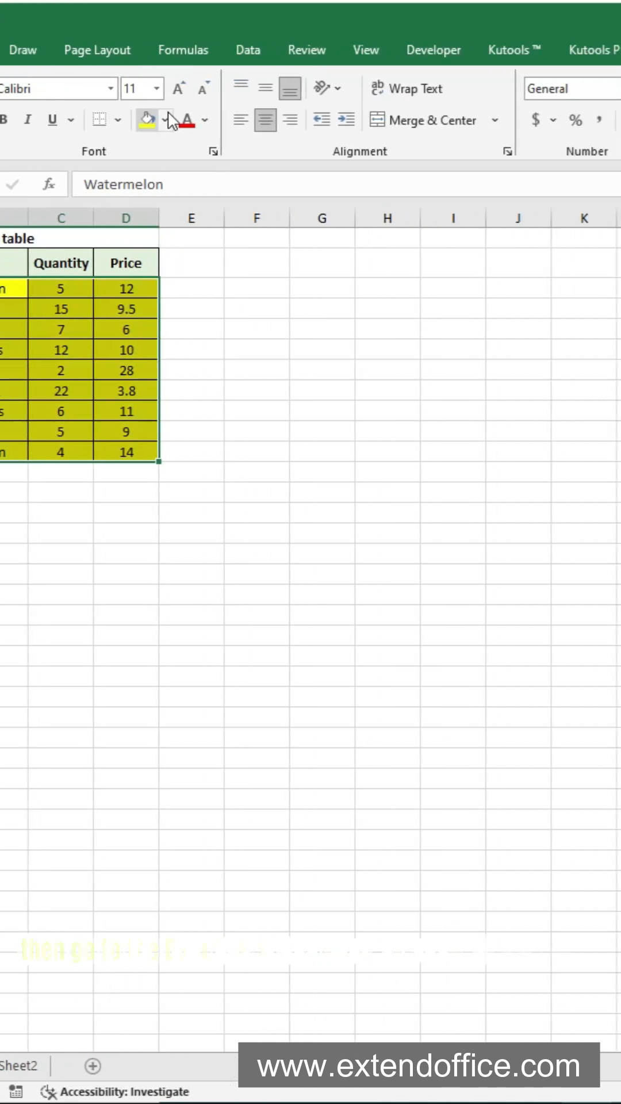
left_click(219, 50)
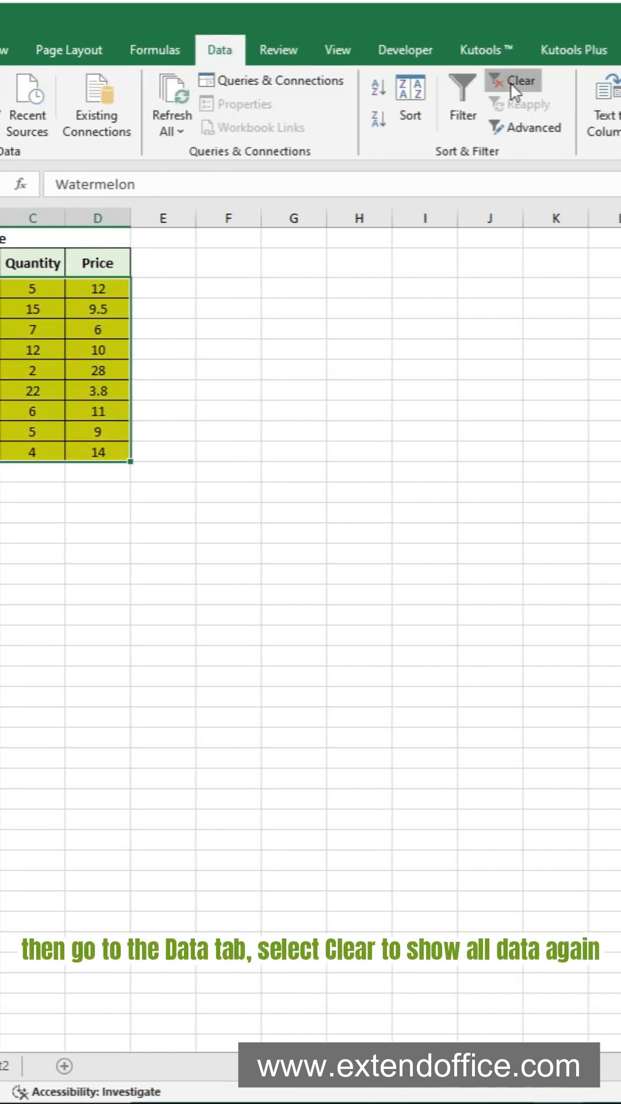
left_click(520, 89)
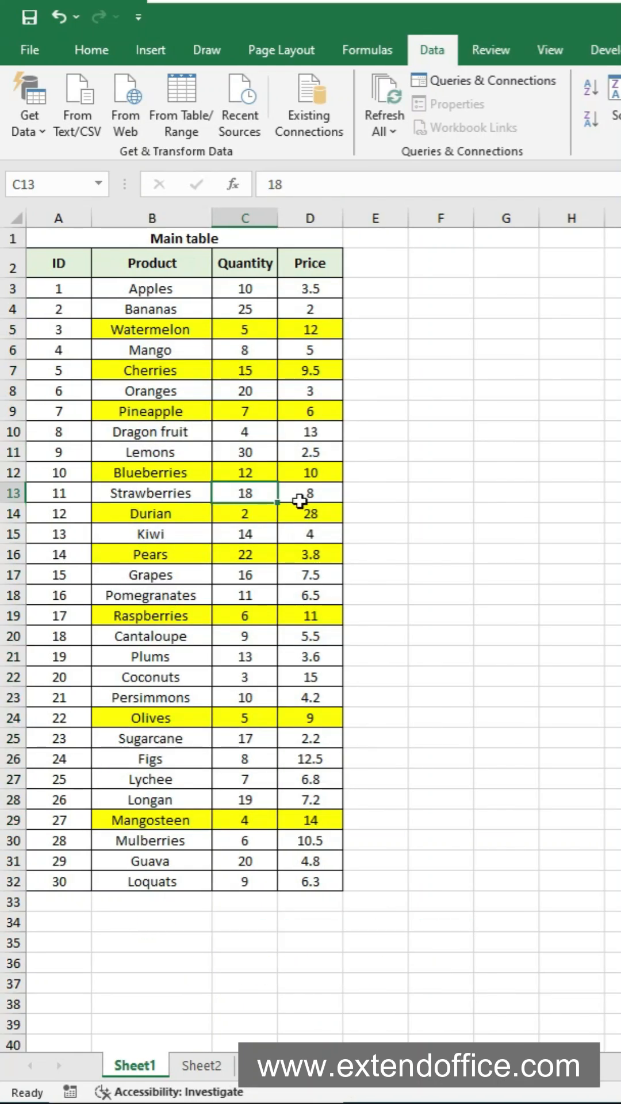
Switch to the Kutools add-in ribbon
left_click(91, 50)
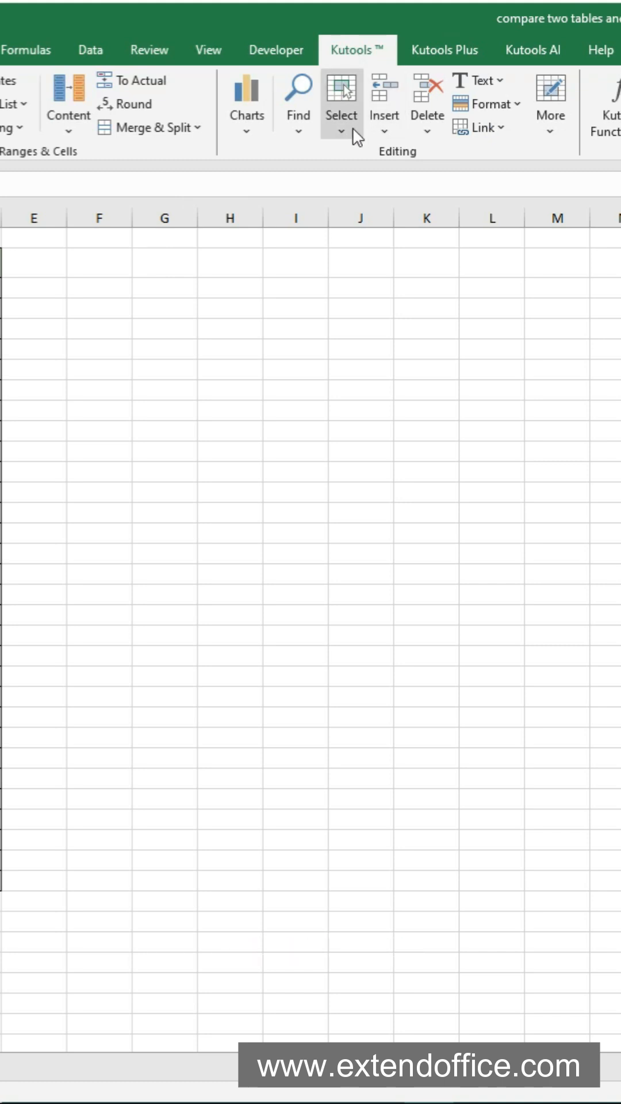
Open Select Same & Different Cells comparing $B$2:$D$32 with Sheet2!$B$2:$D$33
left_click(342, 107)
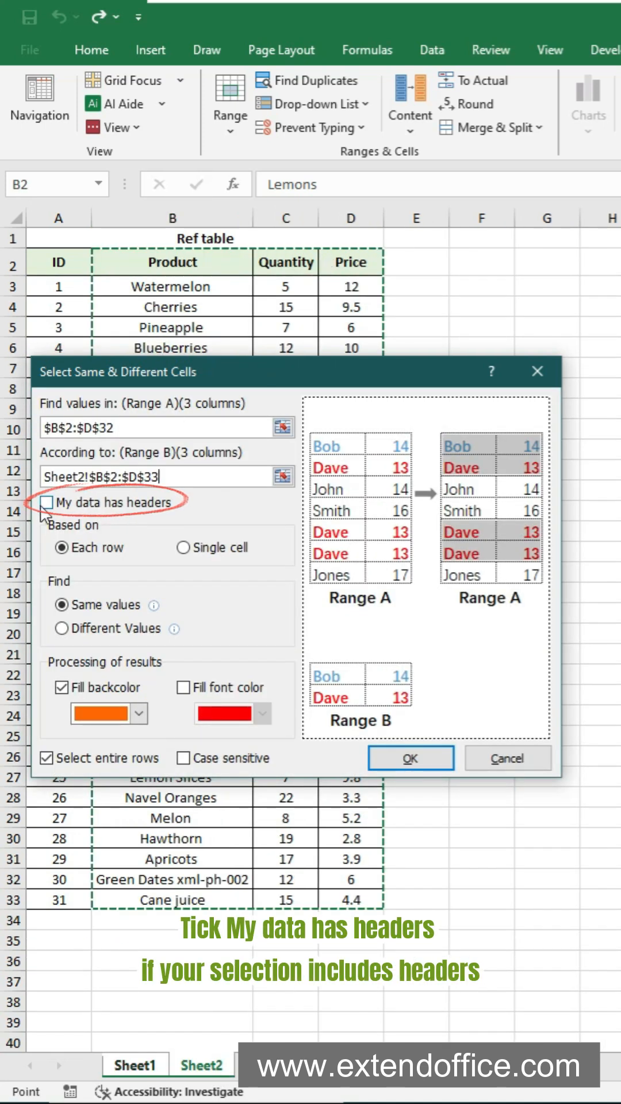
Compare each row for same values with headers, filling entire matching rows yellow
left_click(46, 501)
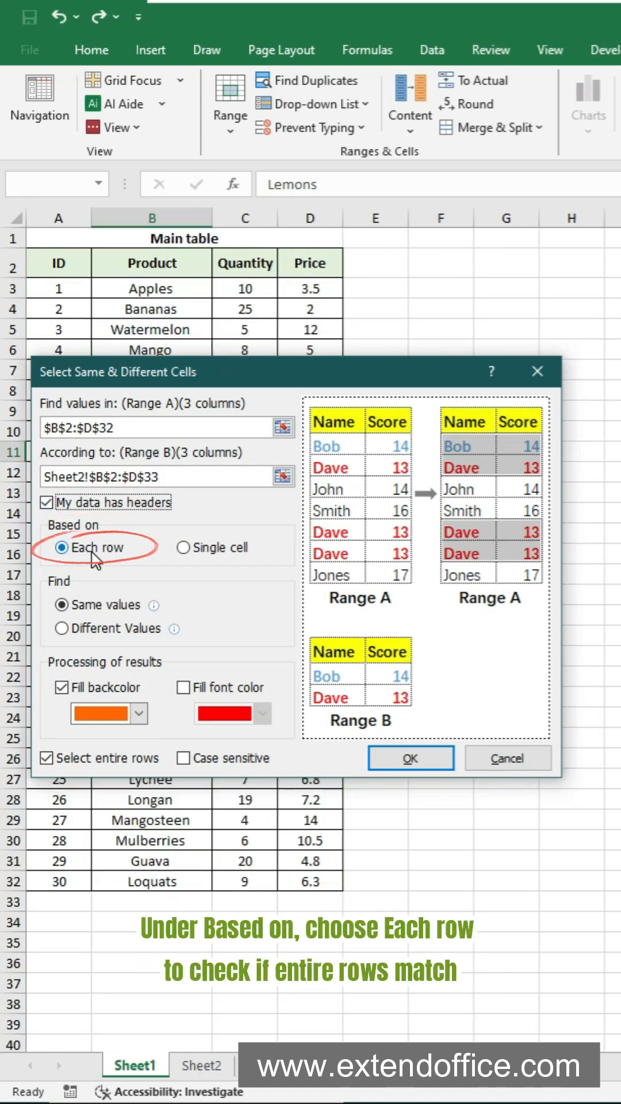
left_click(61, 604)
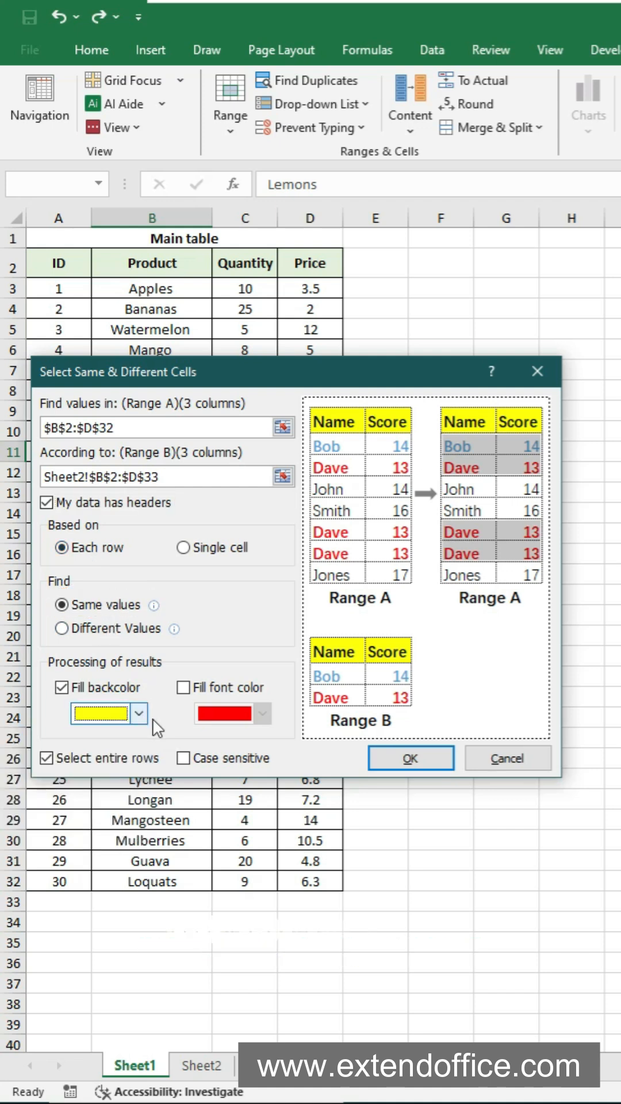
left_click(47, 761)
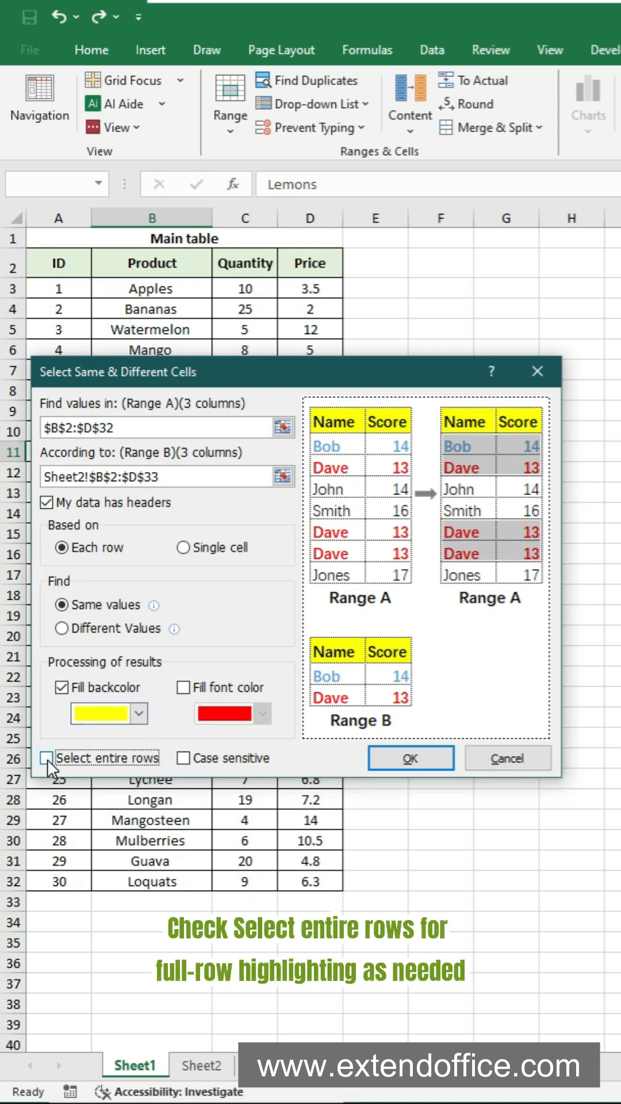
left_click(48, 758)
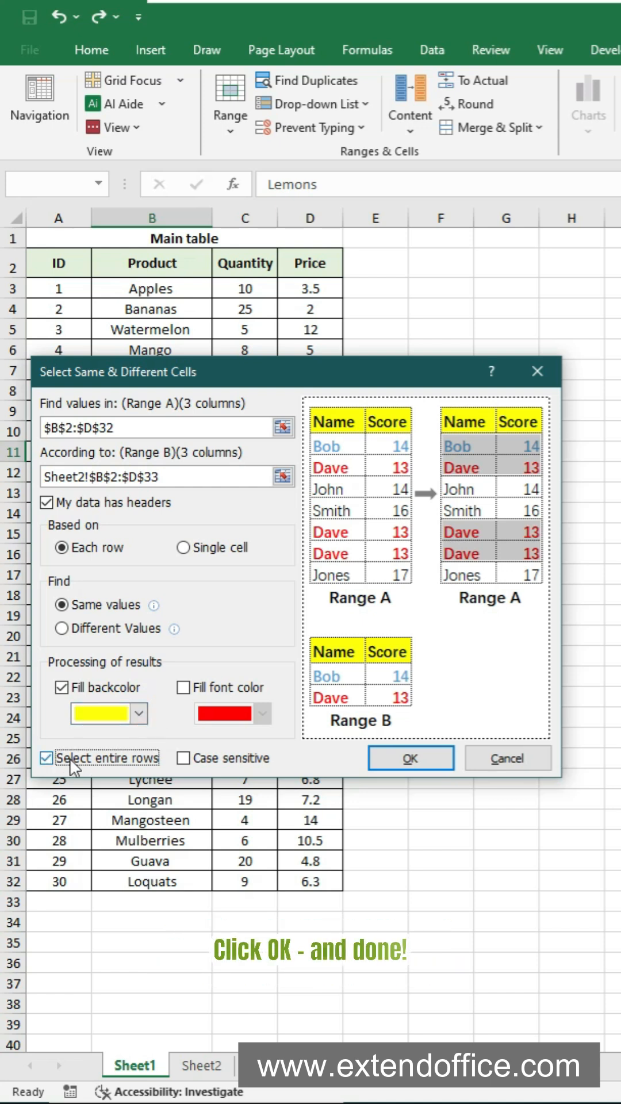
left_click(411, 758)
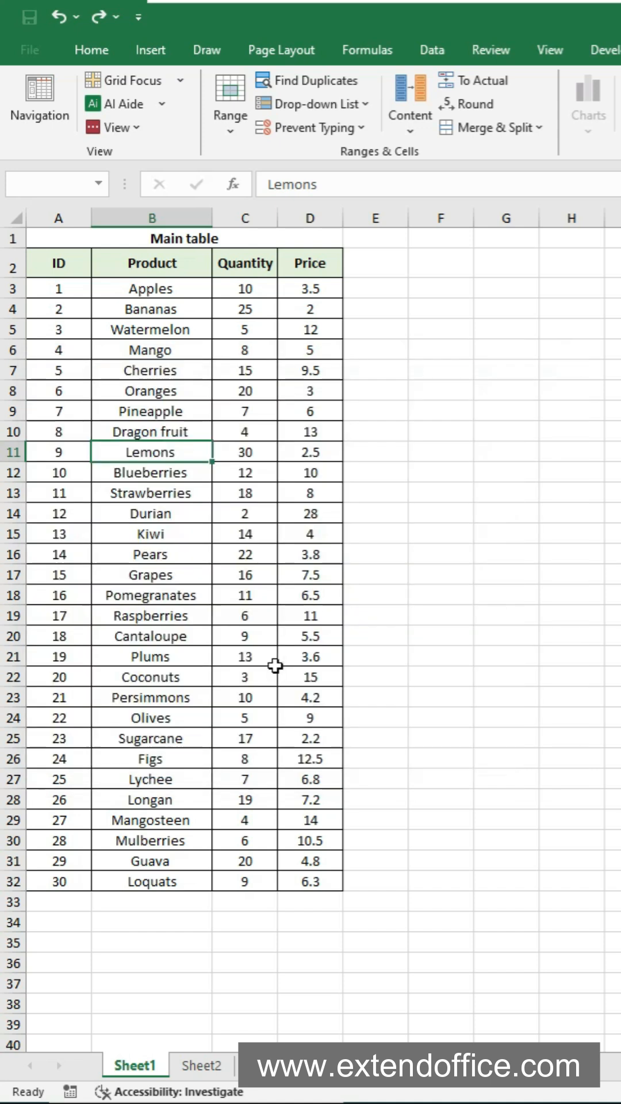
left_click(245, 655)
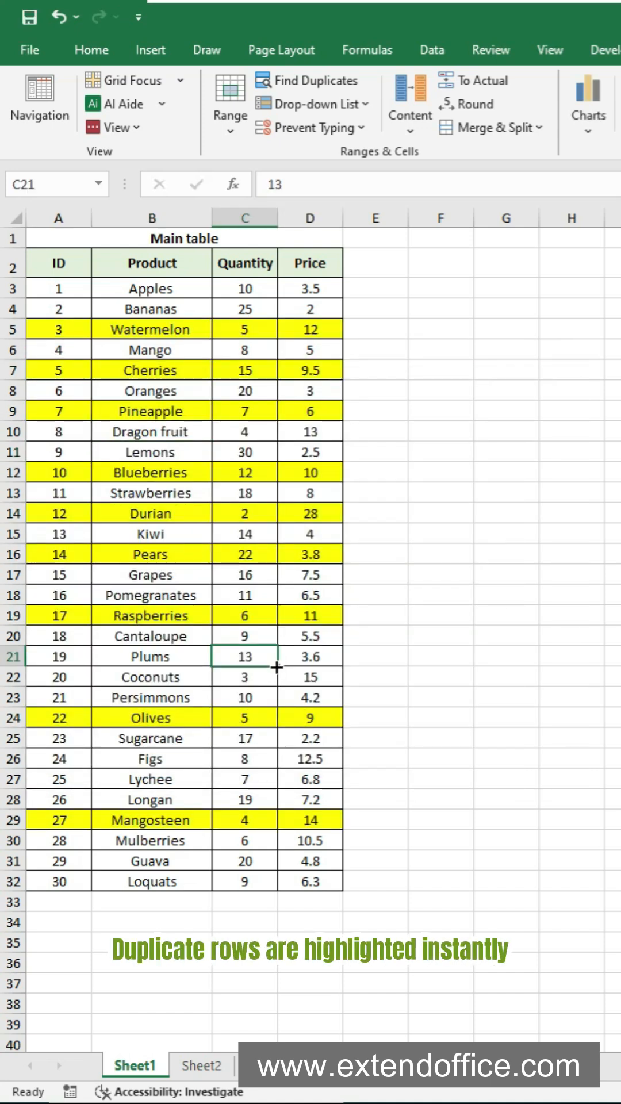